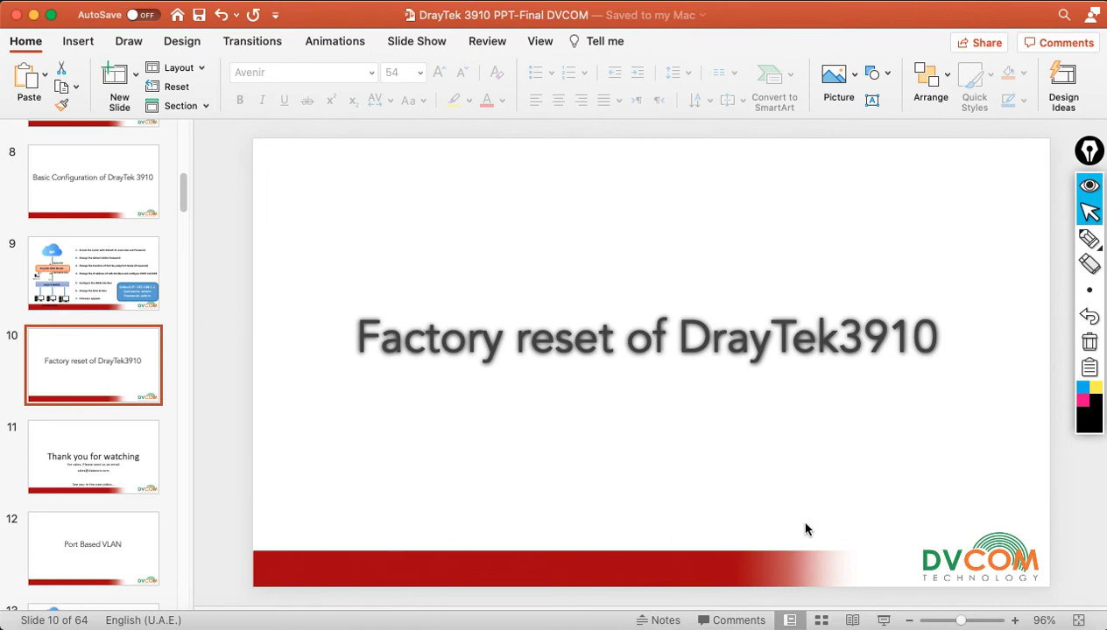
mouse_move(734, 480)
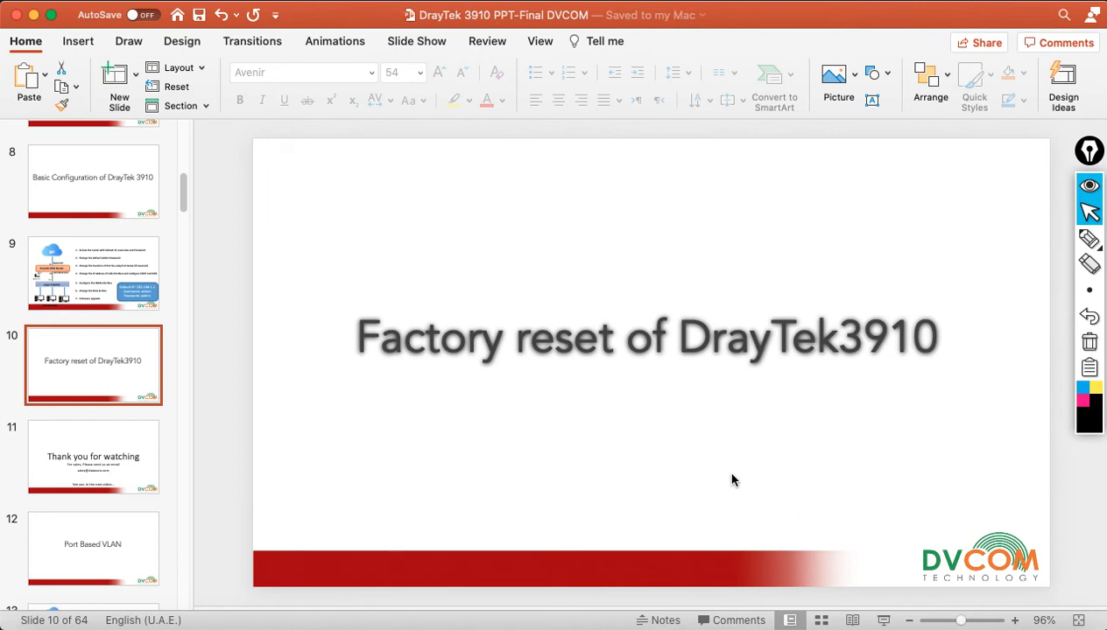
mouse_move(35, 25)
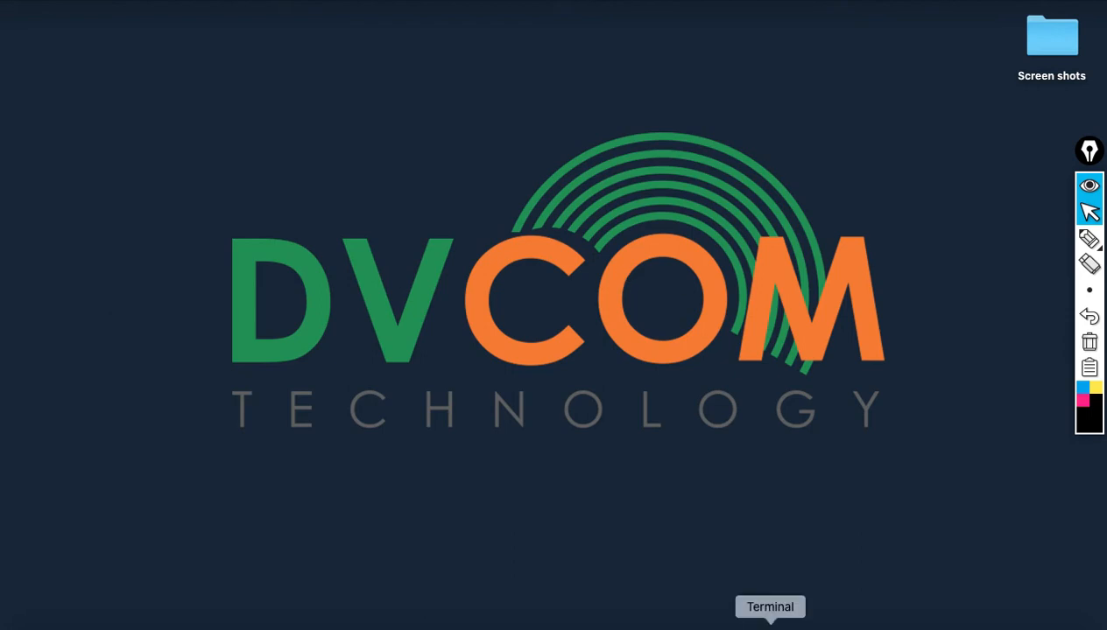
Step: Ping 192.168.50.1 from Terminal, see replies with no loss, then close the terminal window
left_click(770, 606)
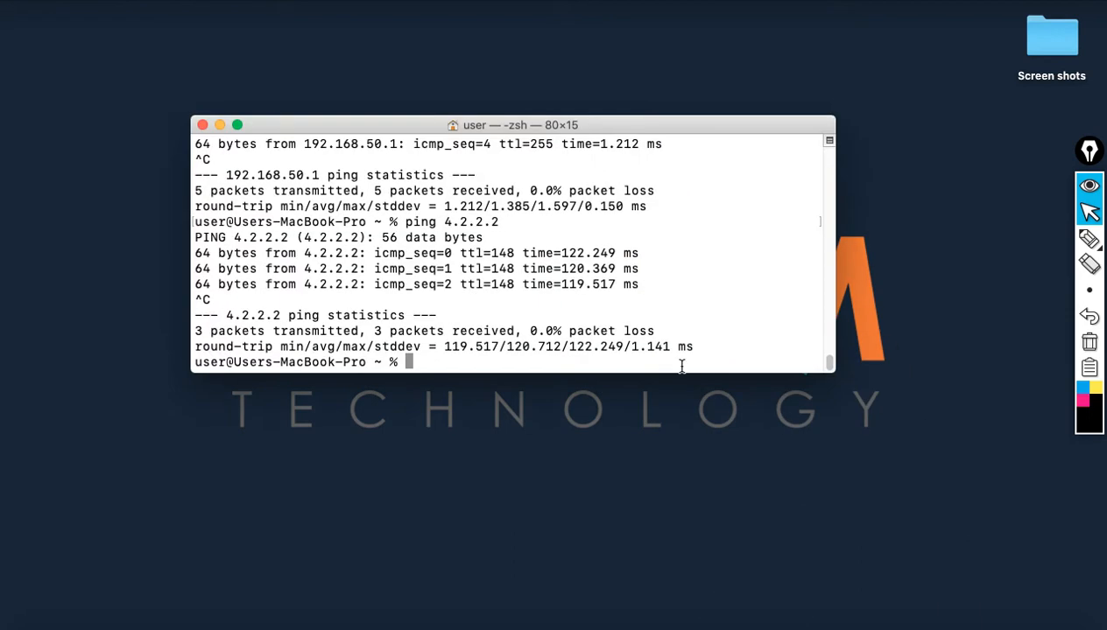
type("p")
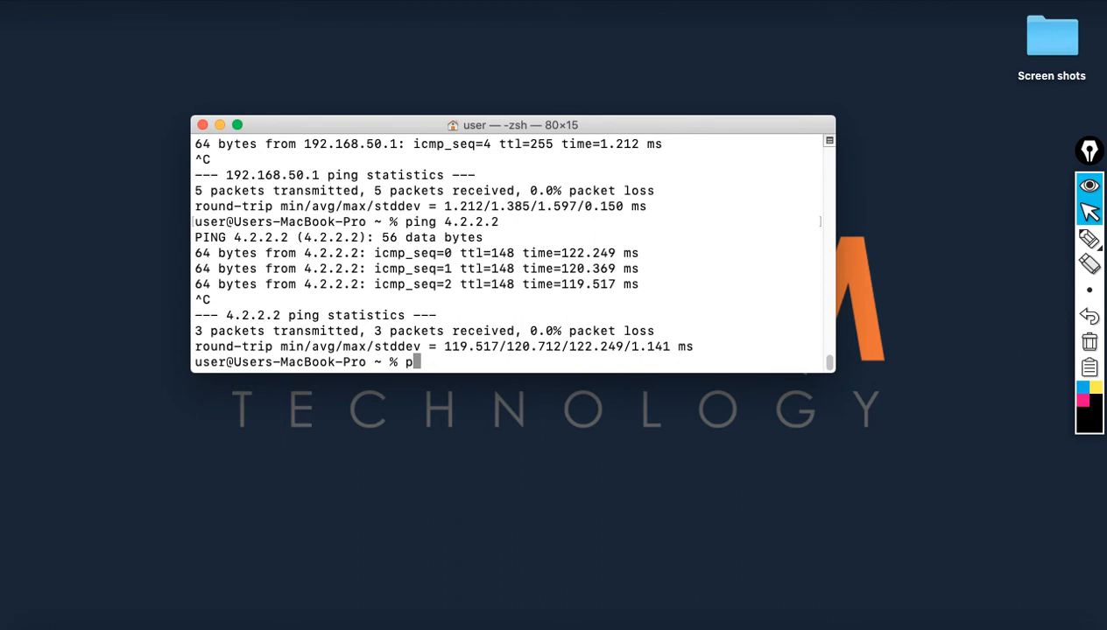
type("ing")
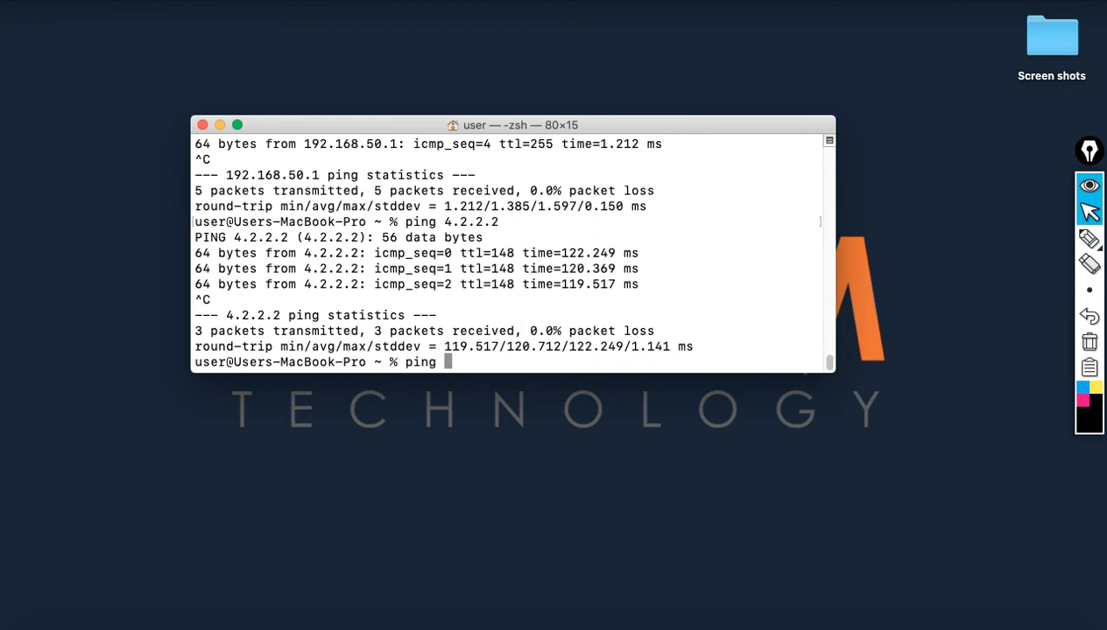
type("192.168")
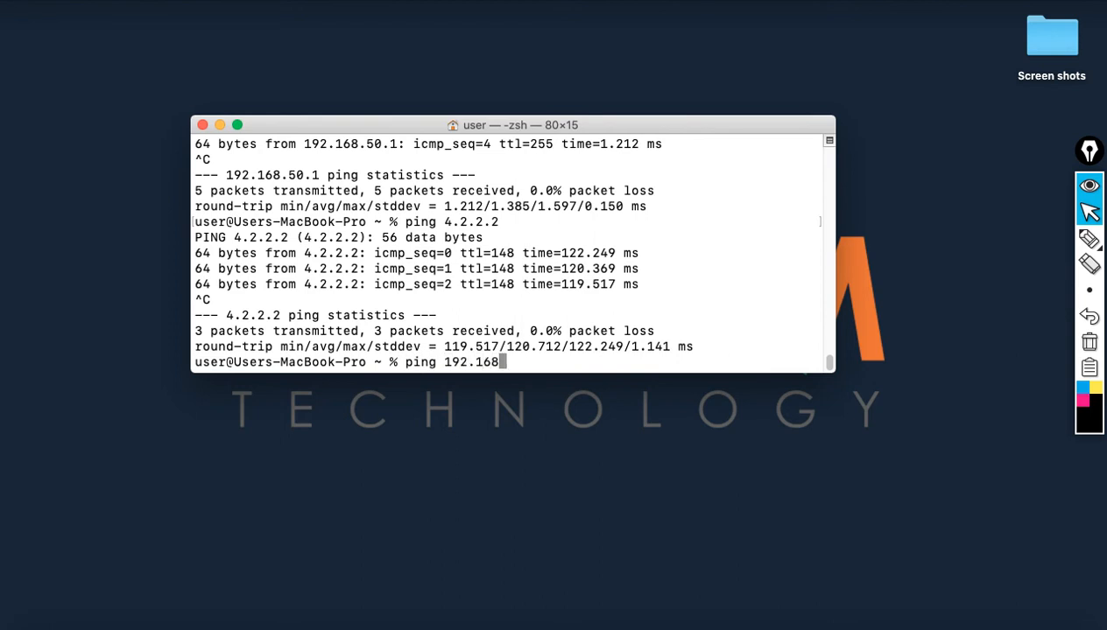
key("Return")
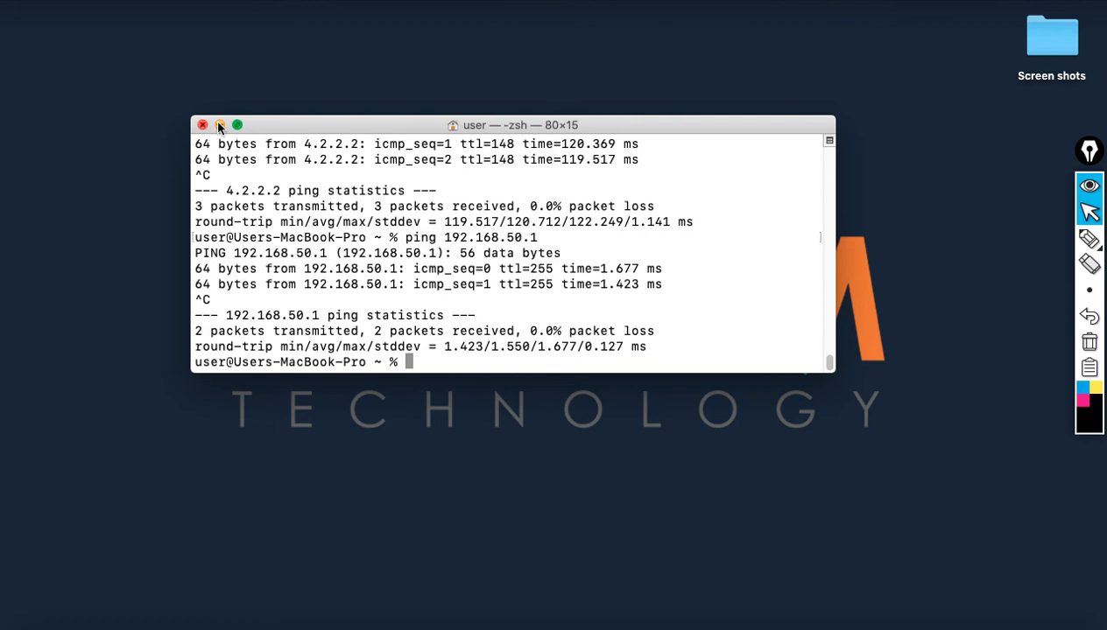
left_click(220, 126)
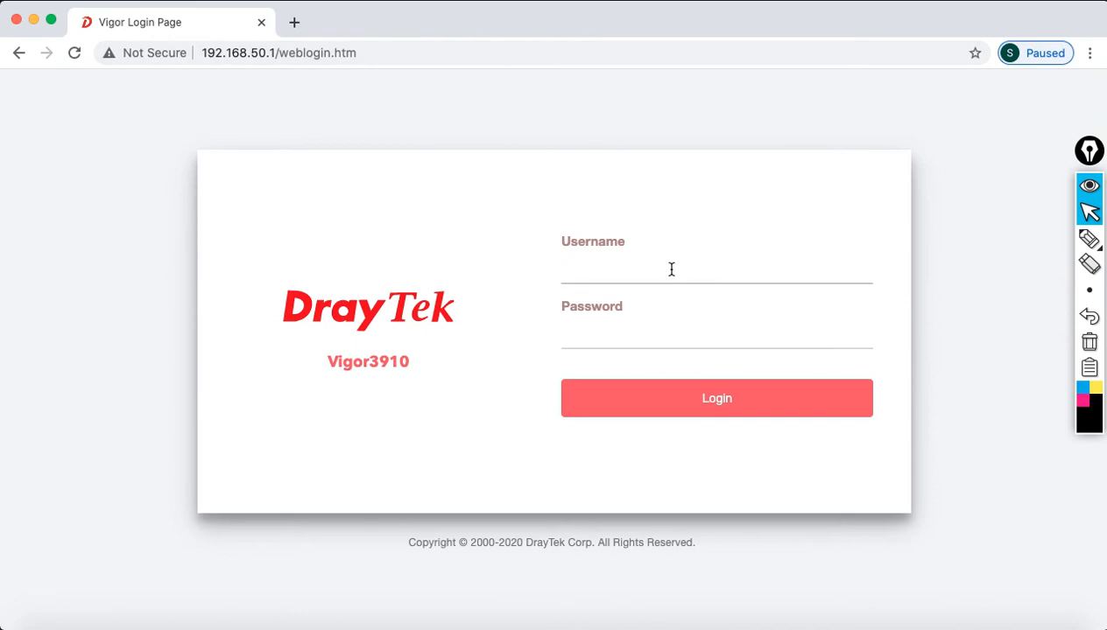
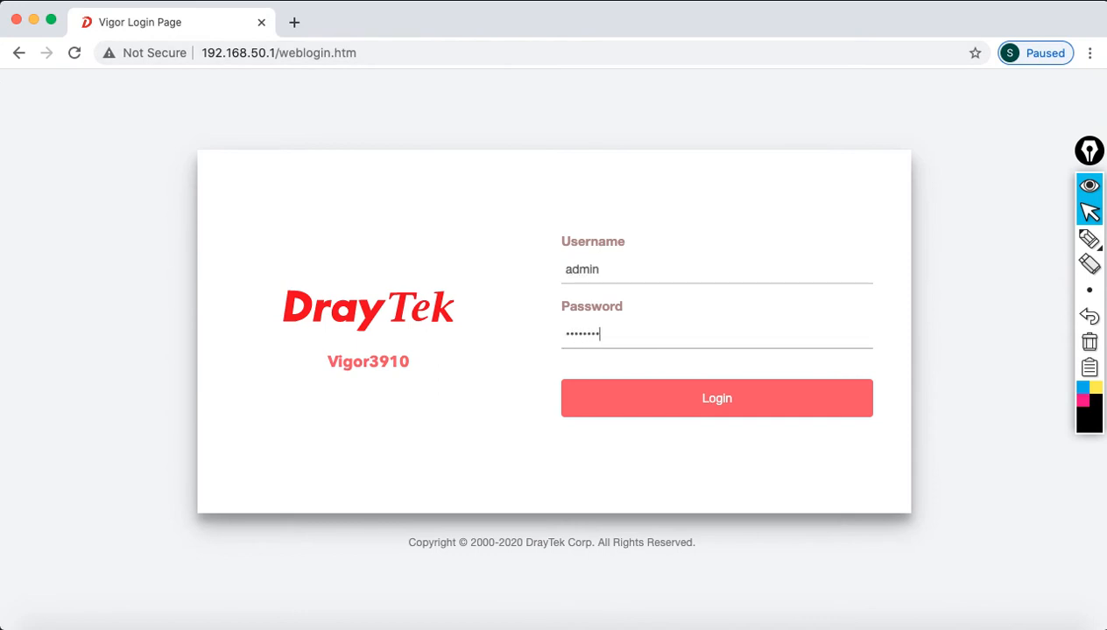
Step: Log in to the Vigor3910 Web UI as admin to reach the Dashboard
left_click(716, 399)
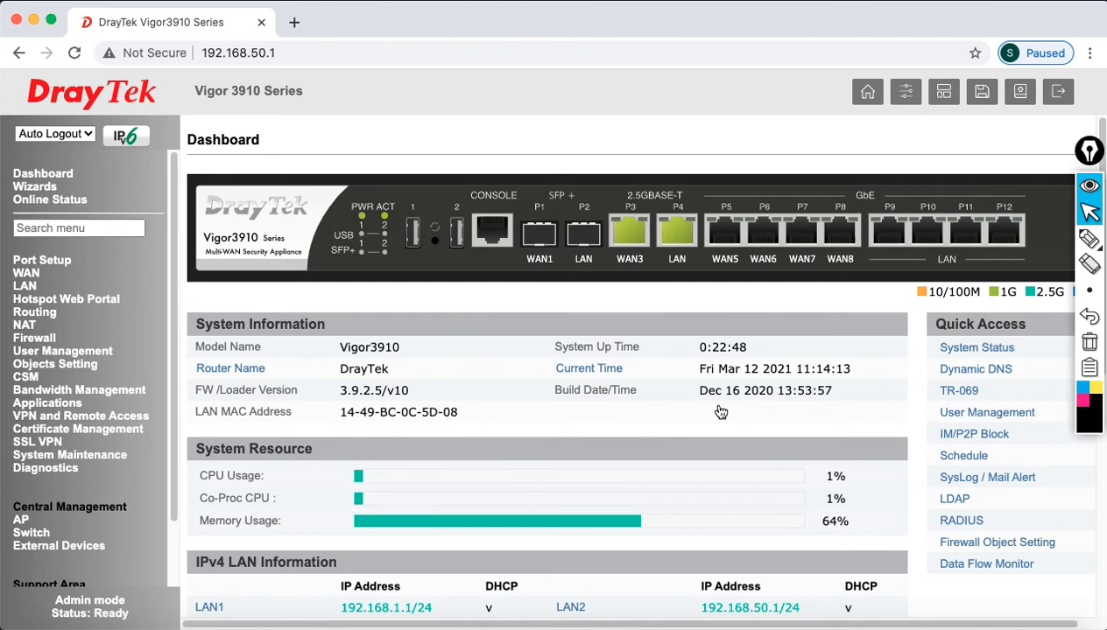
mouse_move(513, 298)
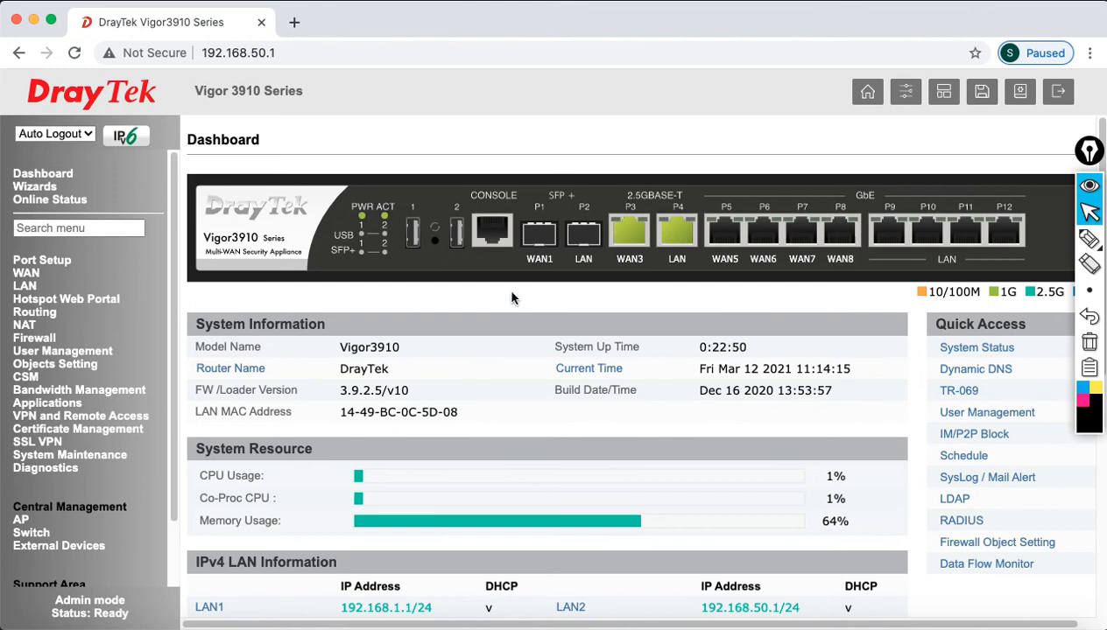
mouse_move(441, 259)
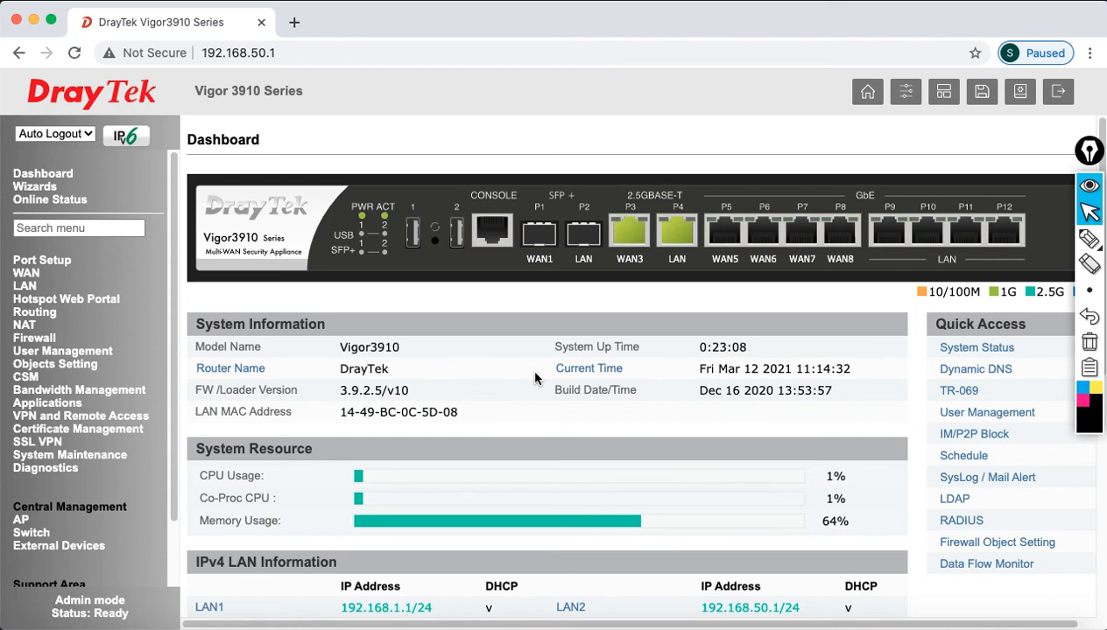
mouse_move(92, 462)
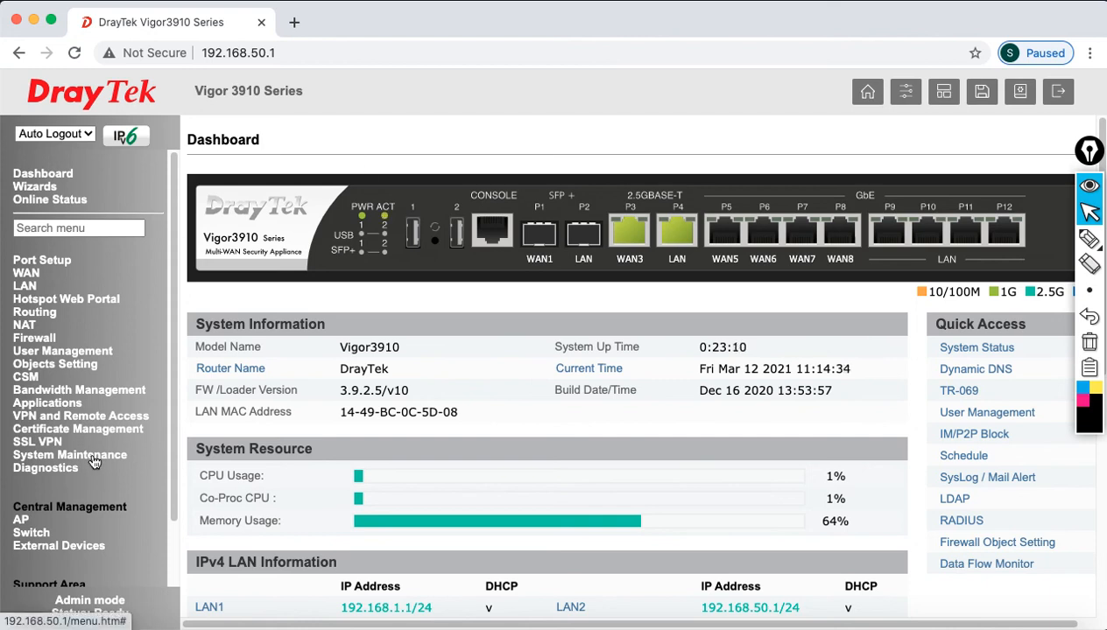
Step: Download a Normal configuration backup (.cfg) from System Maintenance > Configuration Backup
left_click(70, 456)
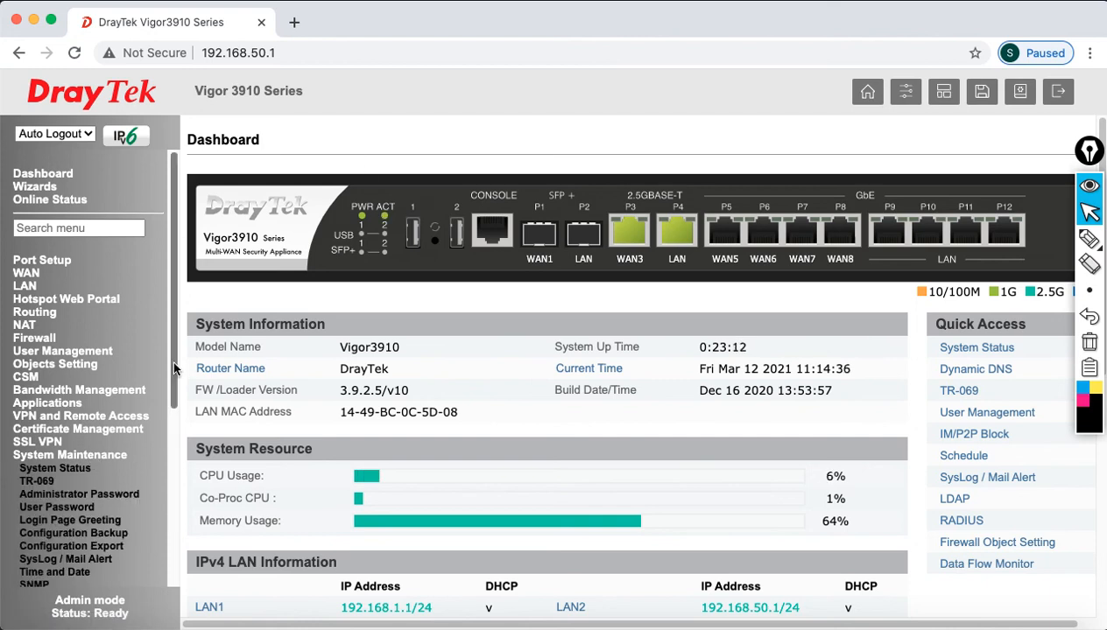
scroll("down", 3)
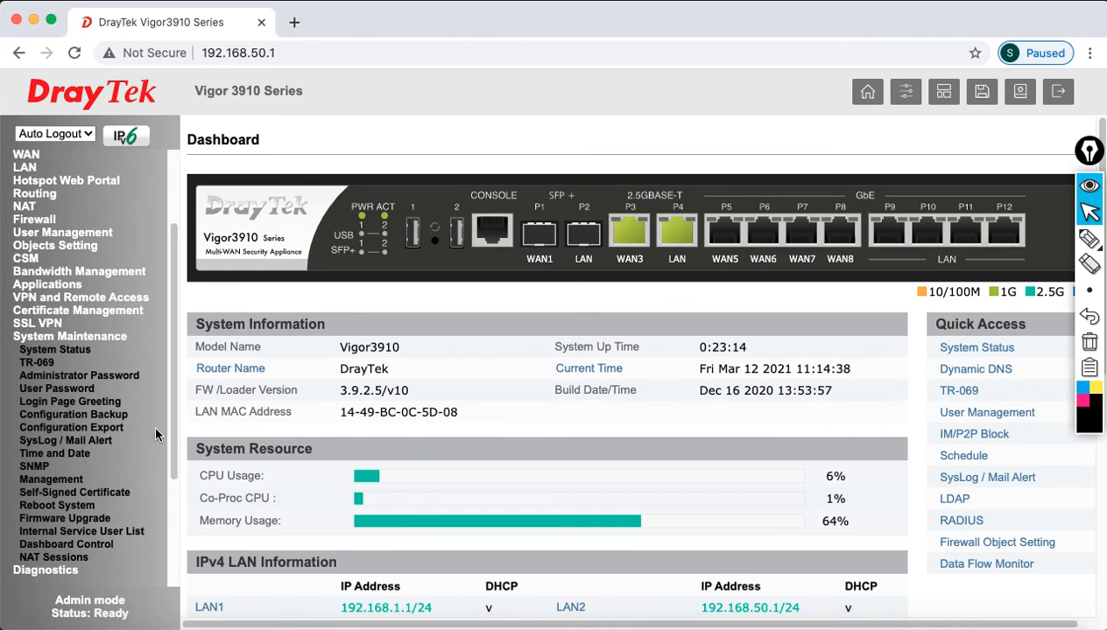
left_click(74, 413)
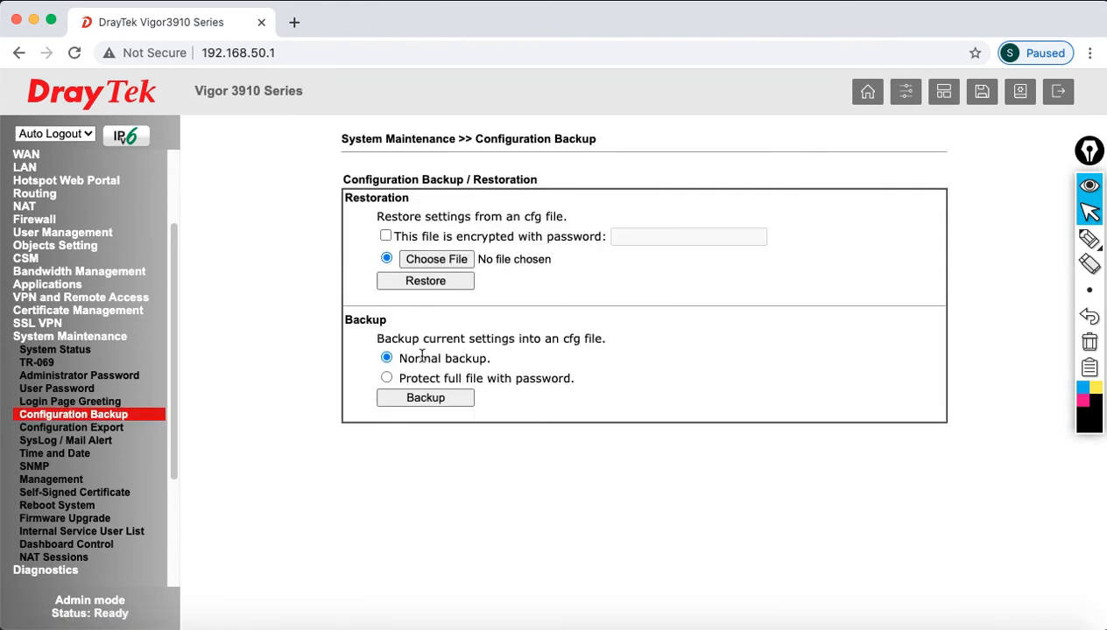
double_click(441, 357)
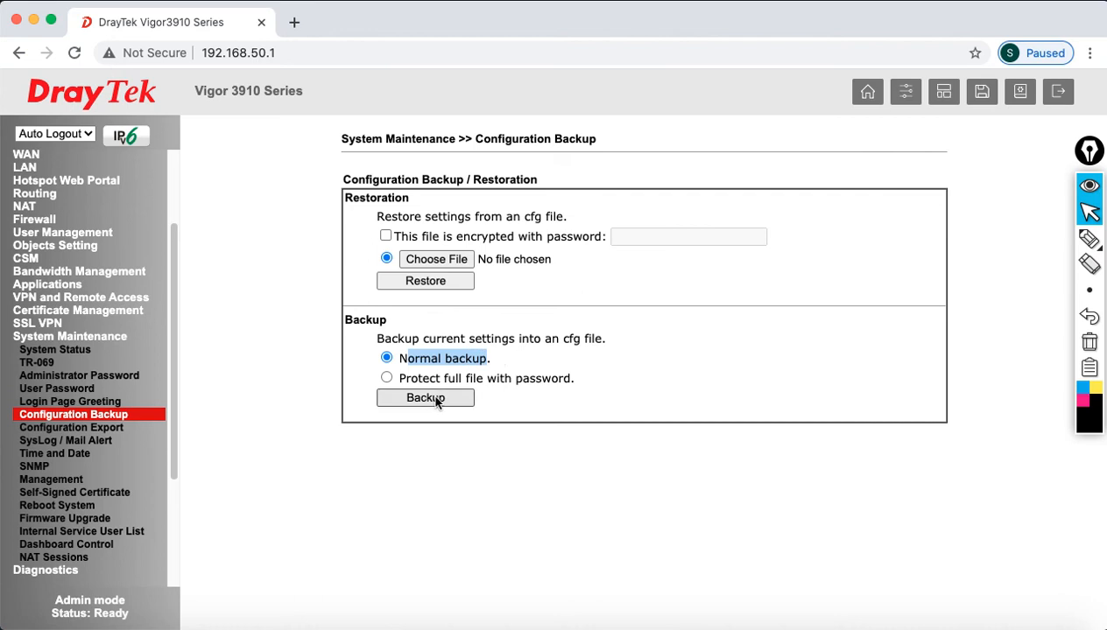
left_click(424, 397)
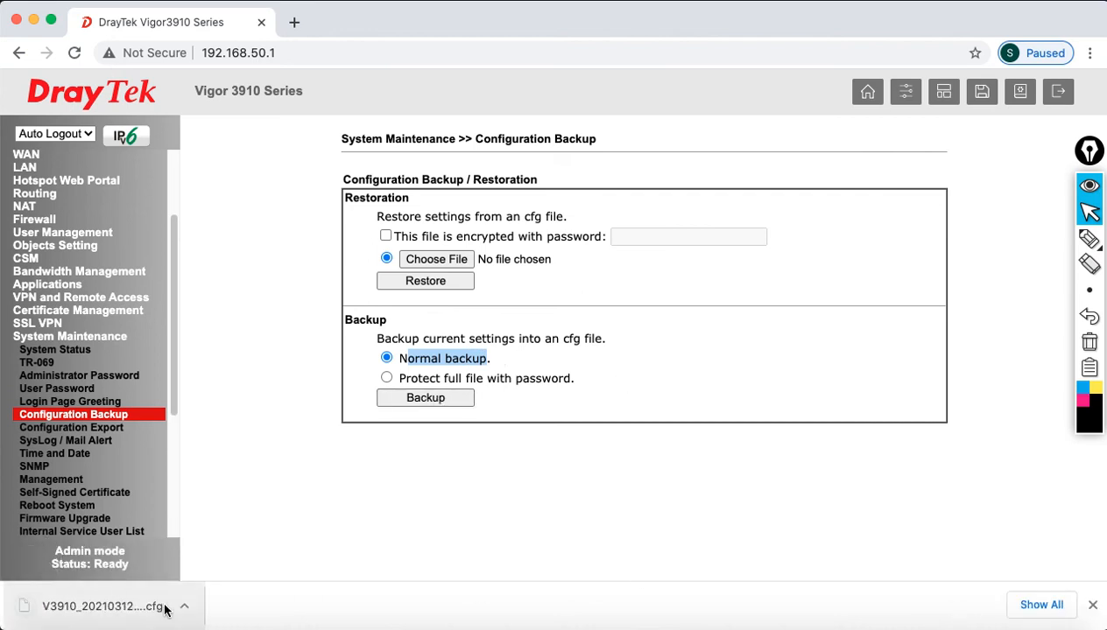
left_click(1093, 606)
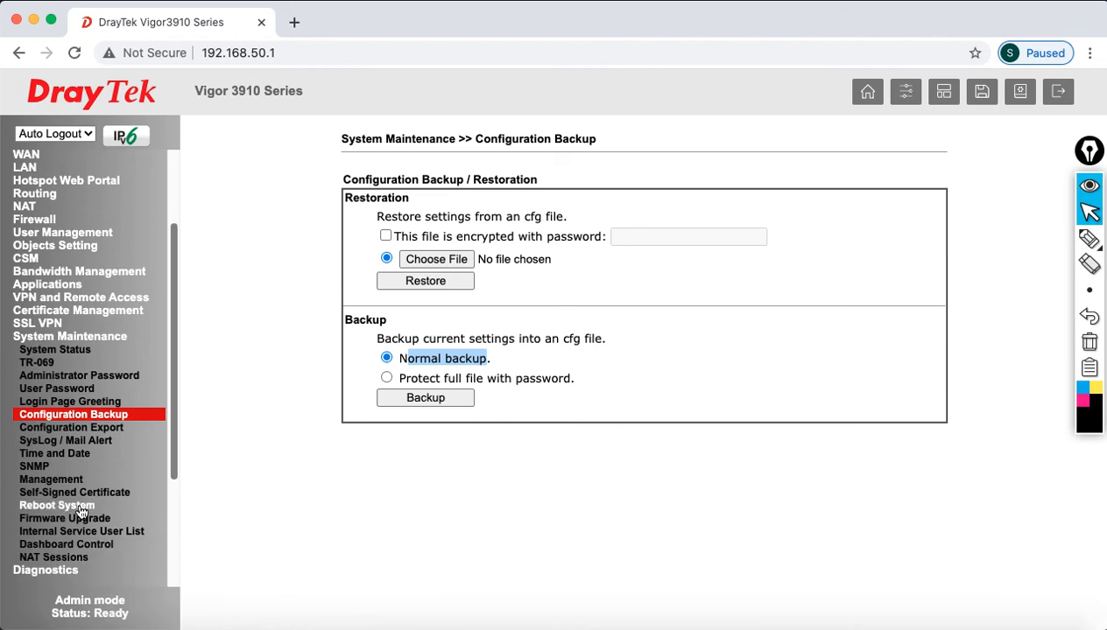
Step: Reboot the router from Reboot System using the factory default configuration
left_click(56, 504)
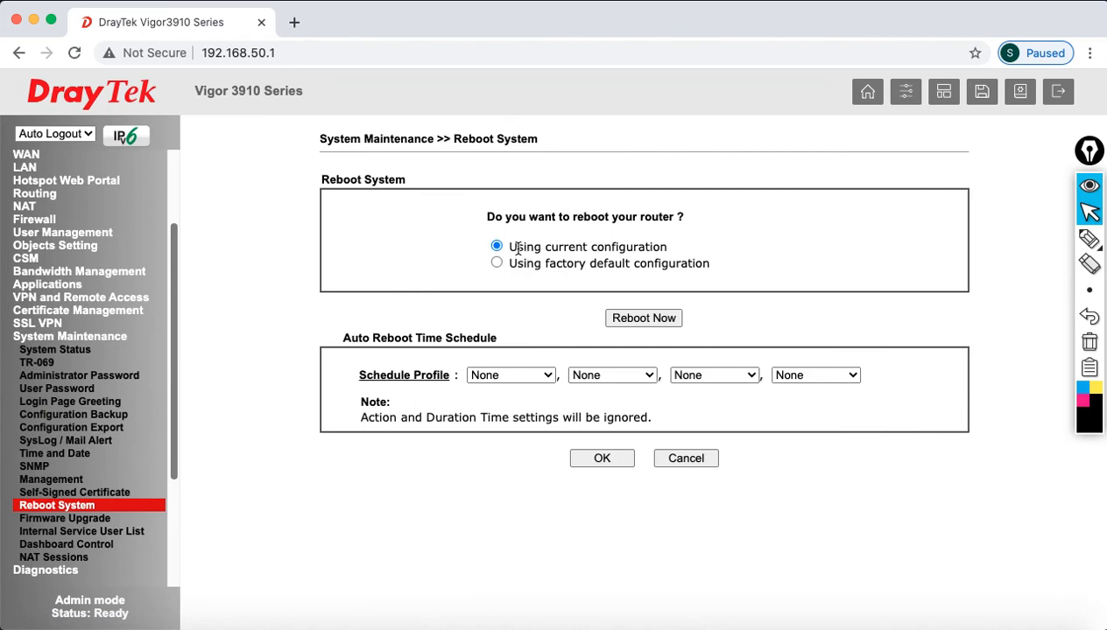
double_click(589, 245)
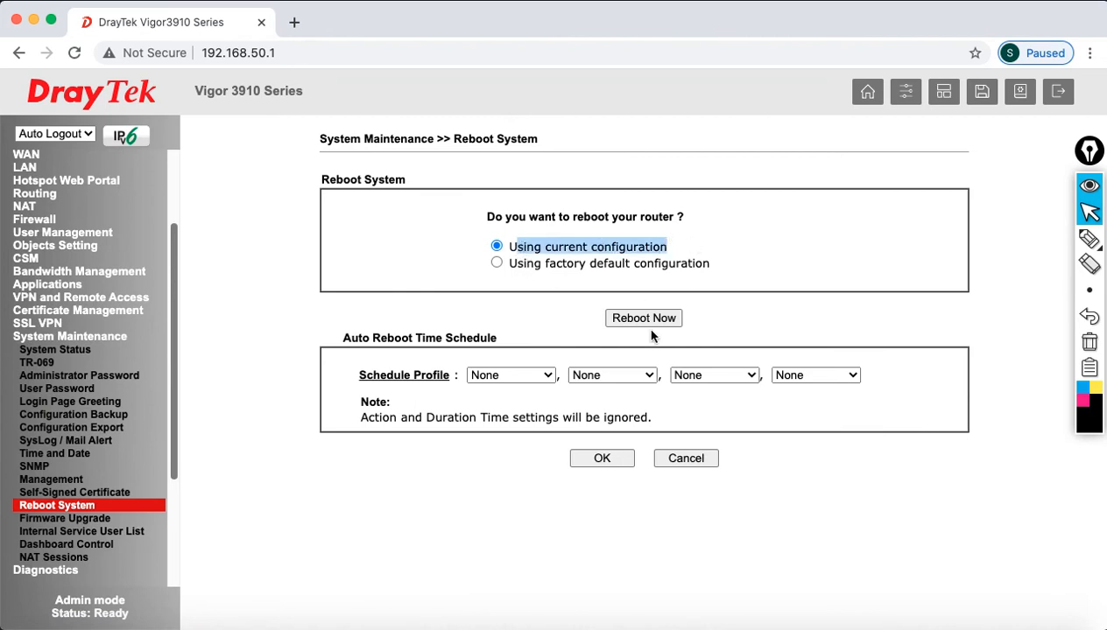
mouse_move(525, 297)
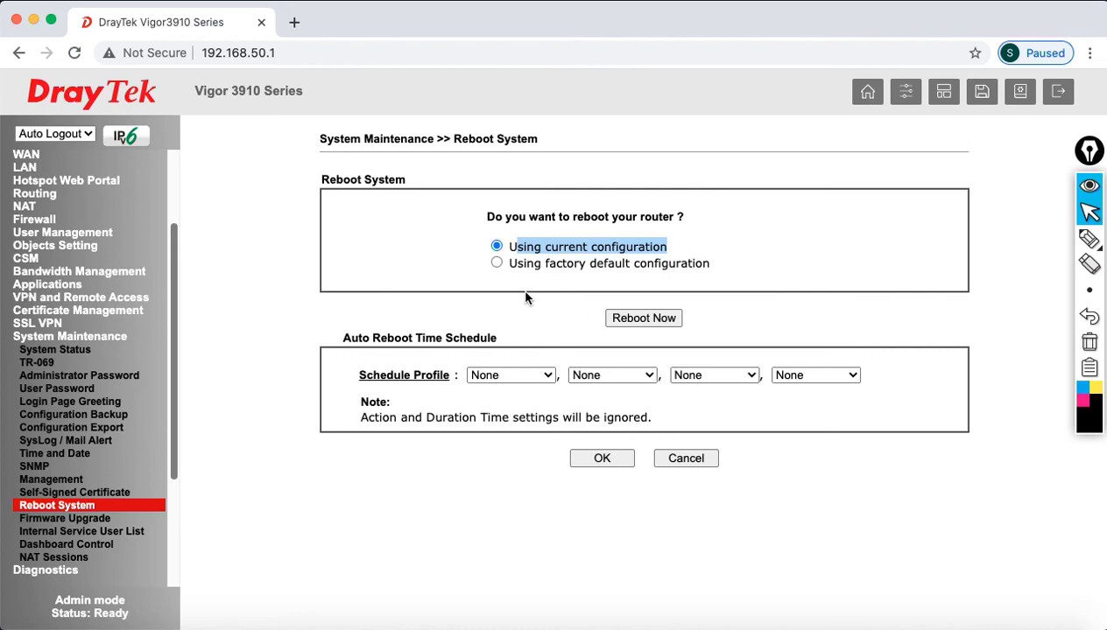
mouse_move(480, 274)
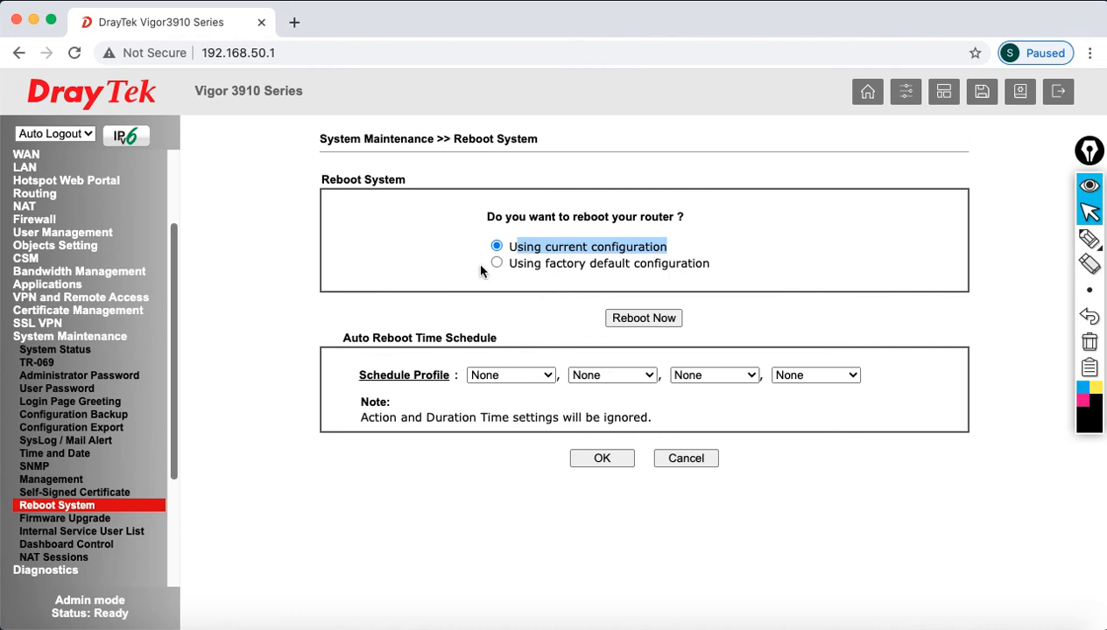
left_click(497, 263)
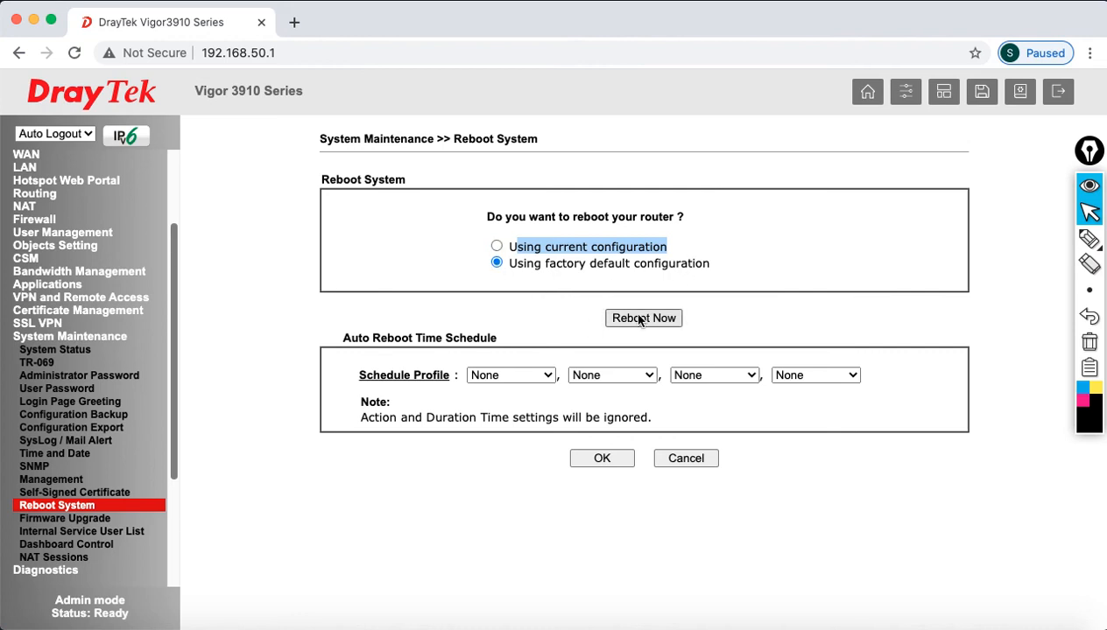
left_click(644, 319)
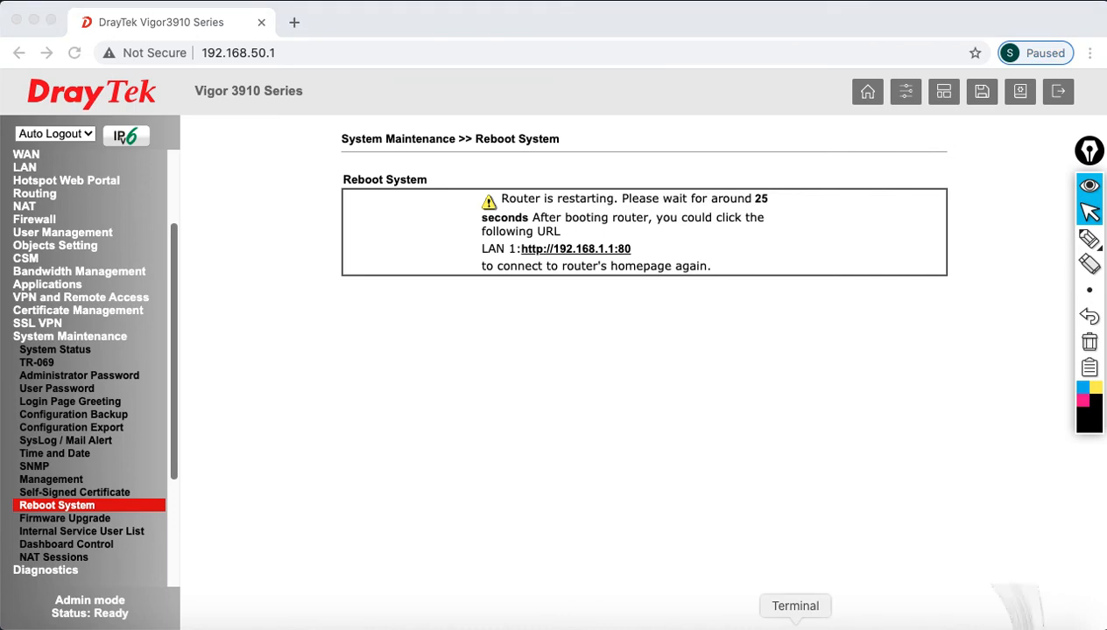
Step: Ping 192.168.1.1 in Terminal until the rebooted router replies, then stop the ping
left_click(795, 606)
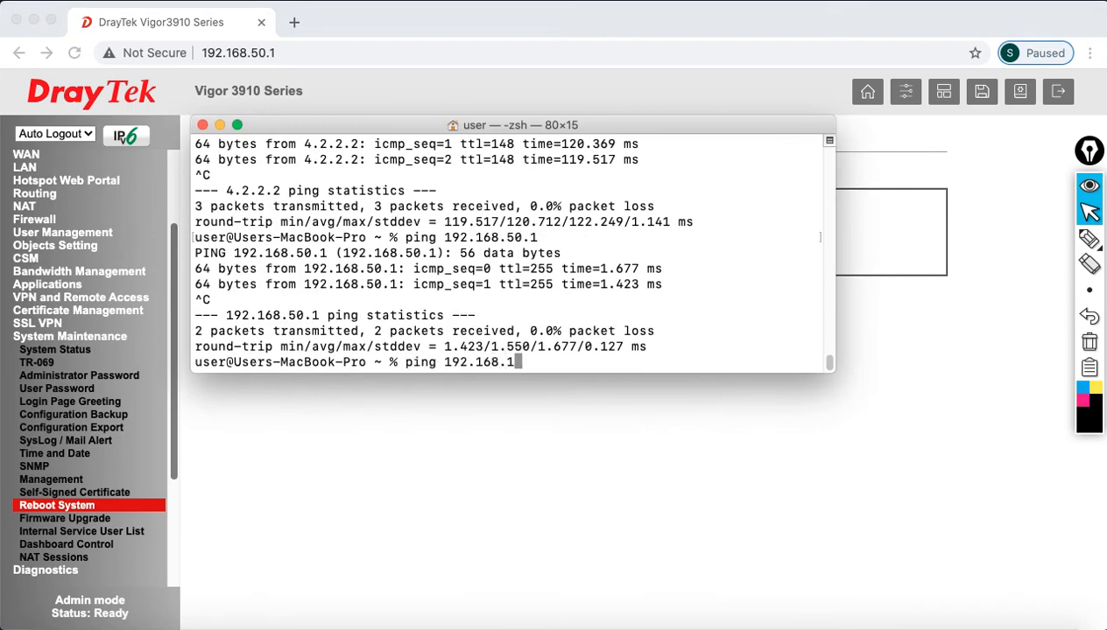
key("Return")
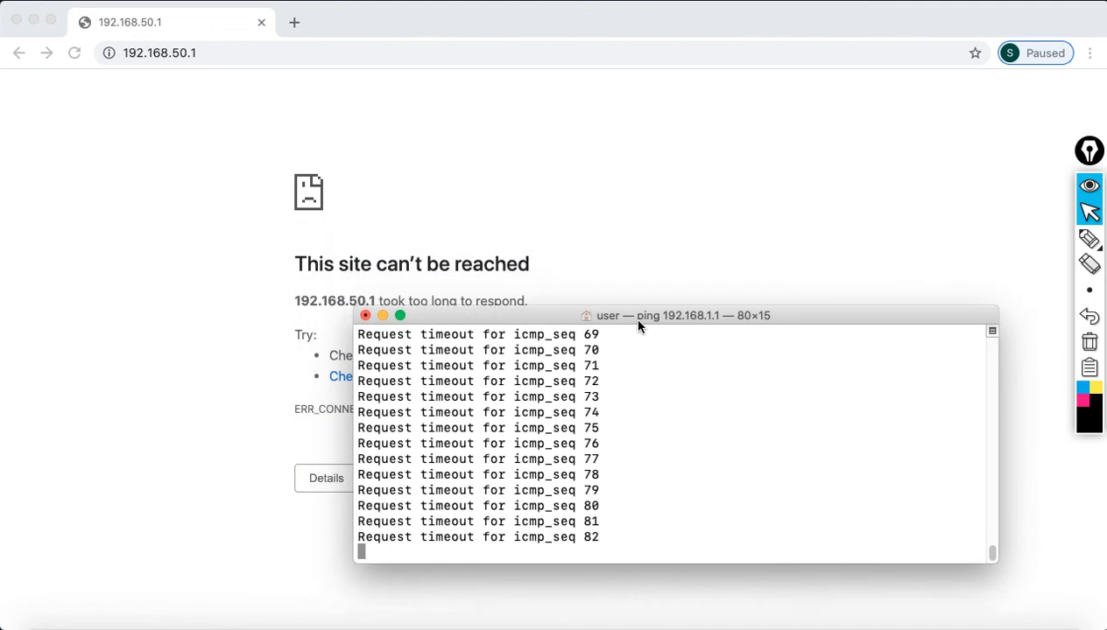
left_click_drag(639, 315, 651, 191)
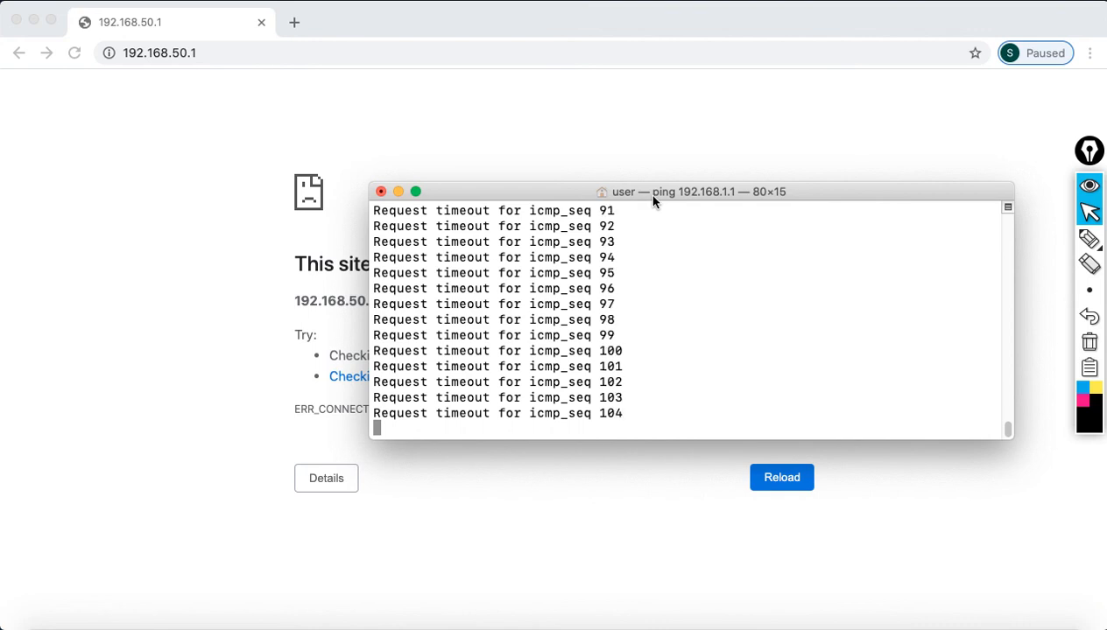
left_click(781, 476)
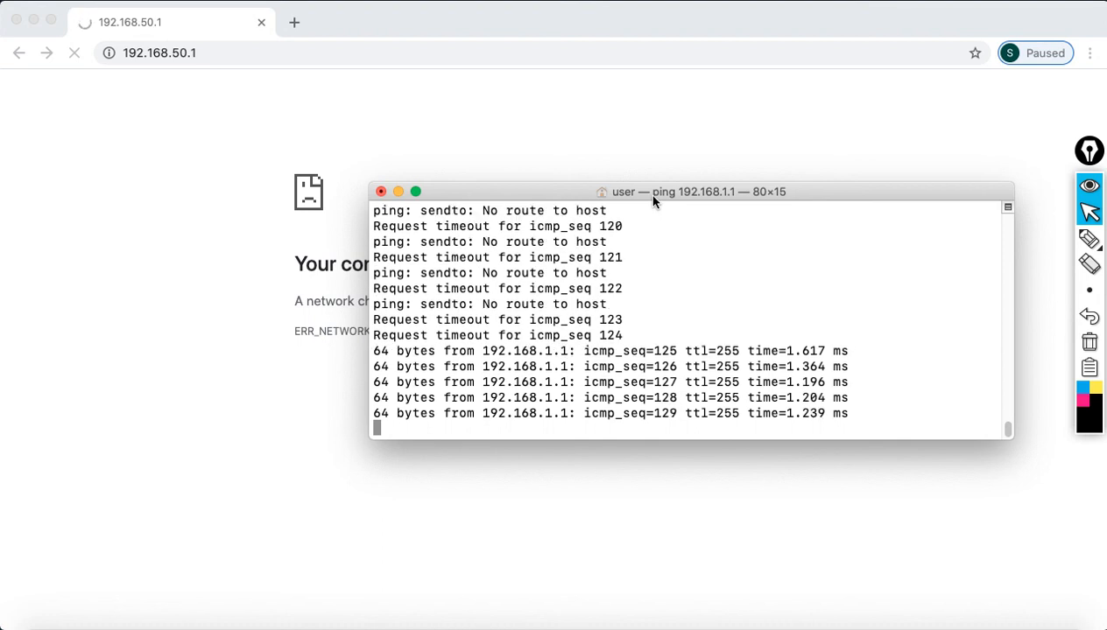
key("ctrl+c")
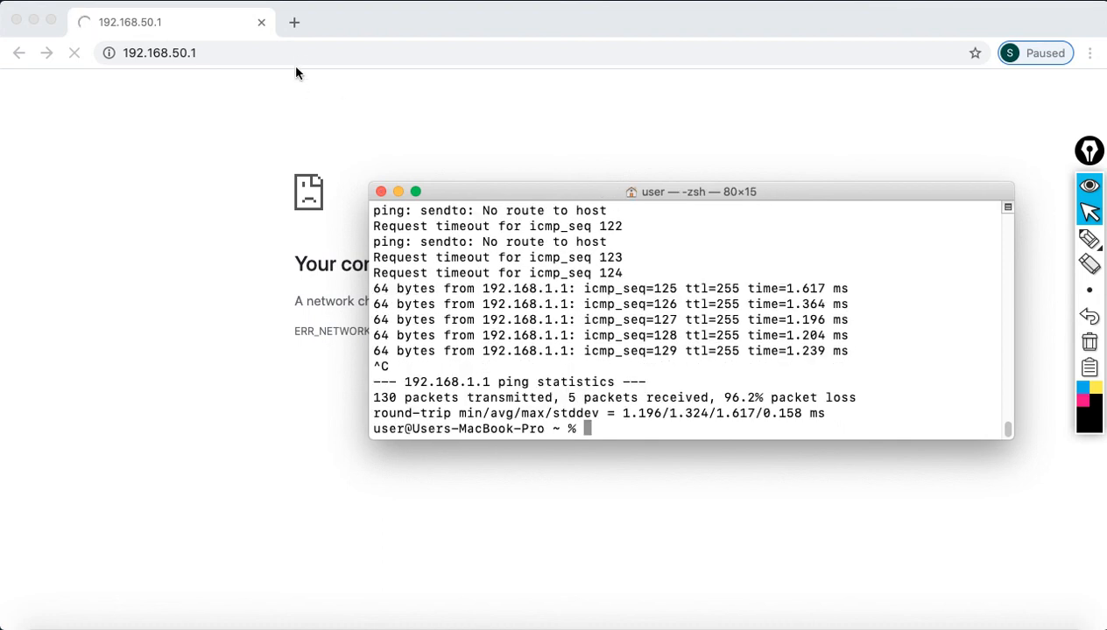
type("192.168.1.1")
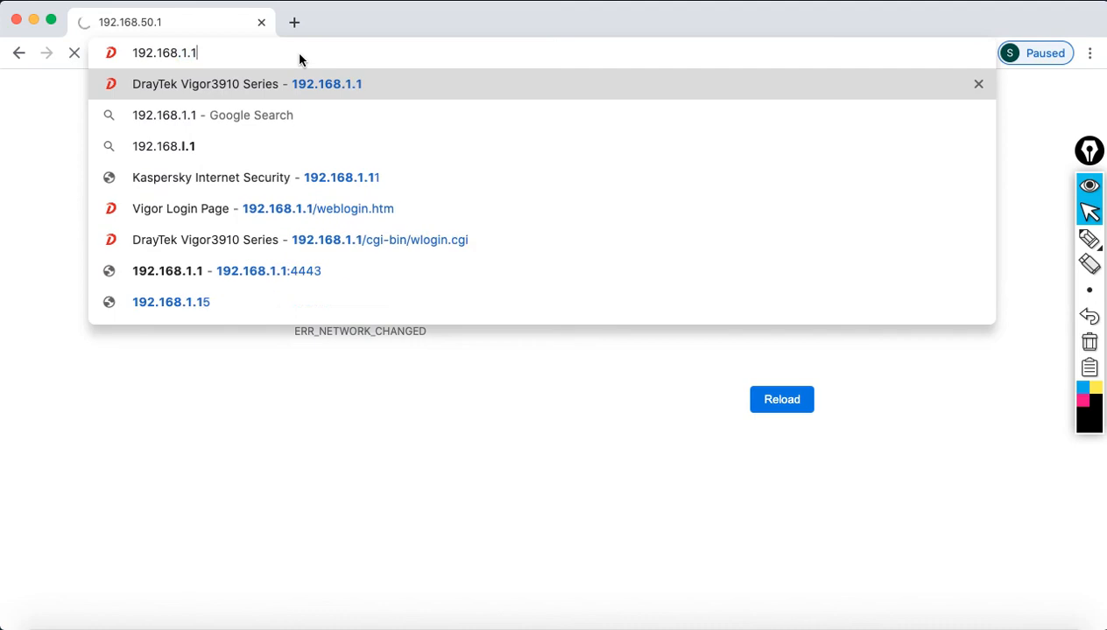
left_click(263, 208)
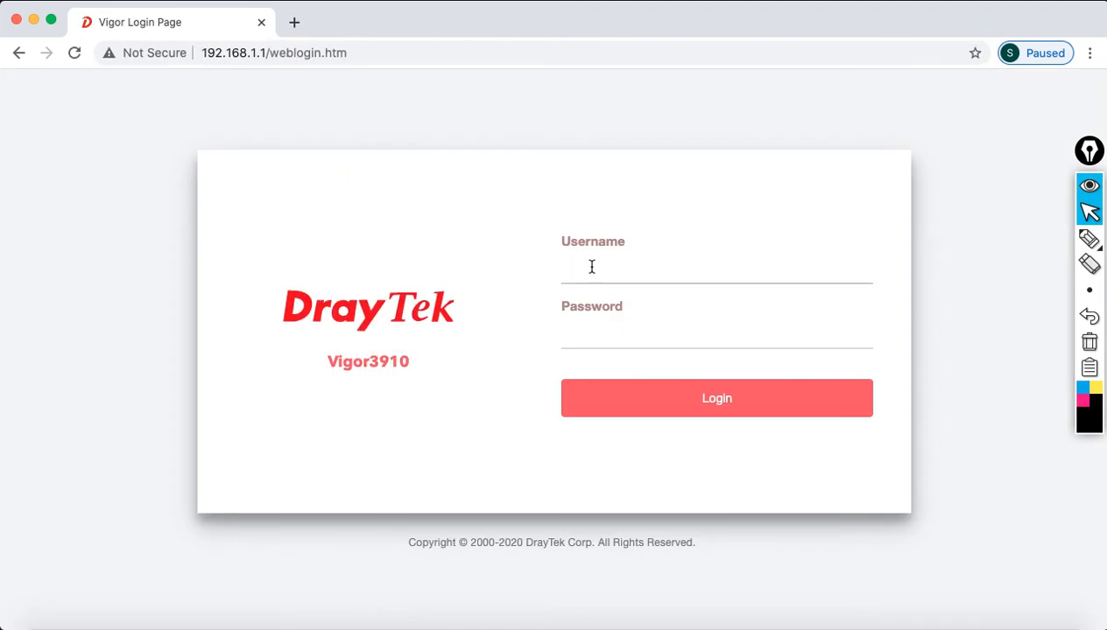
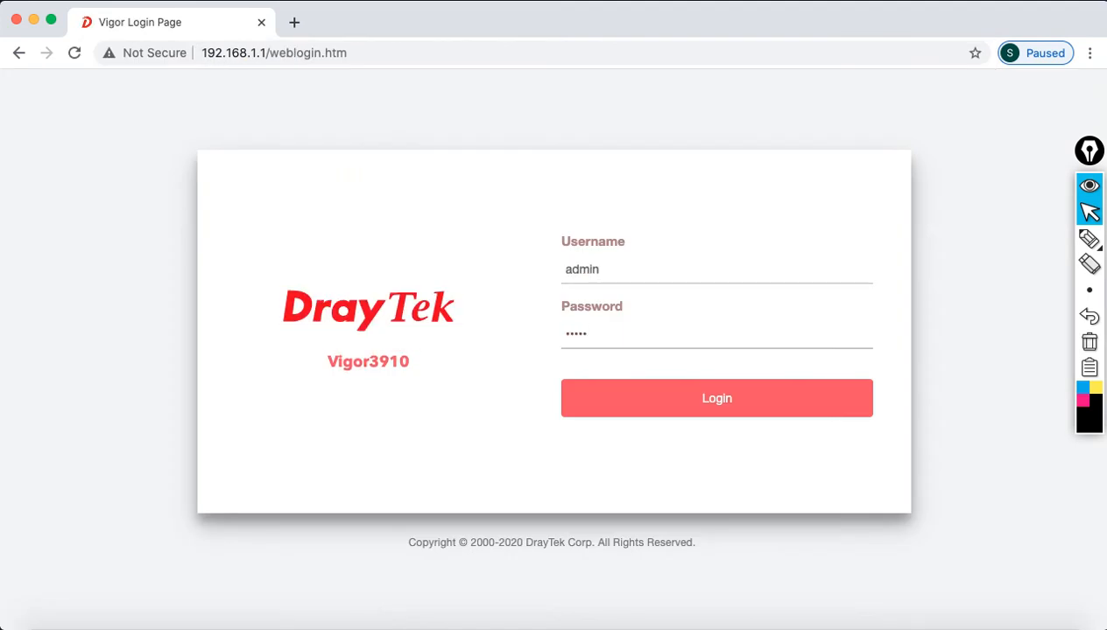
left_click(716, 400)
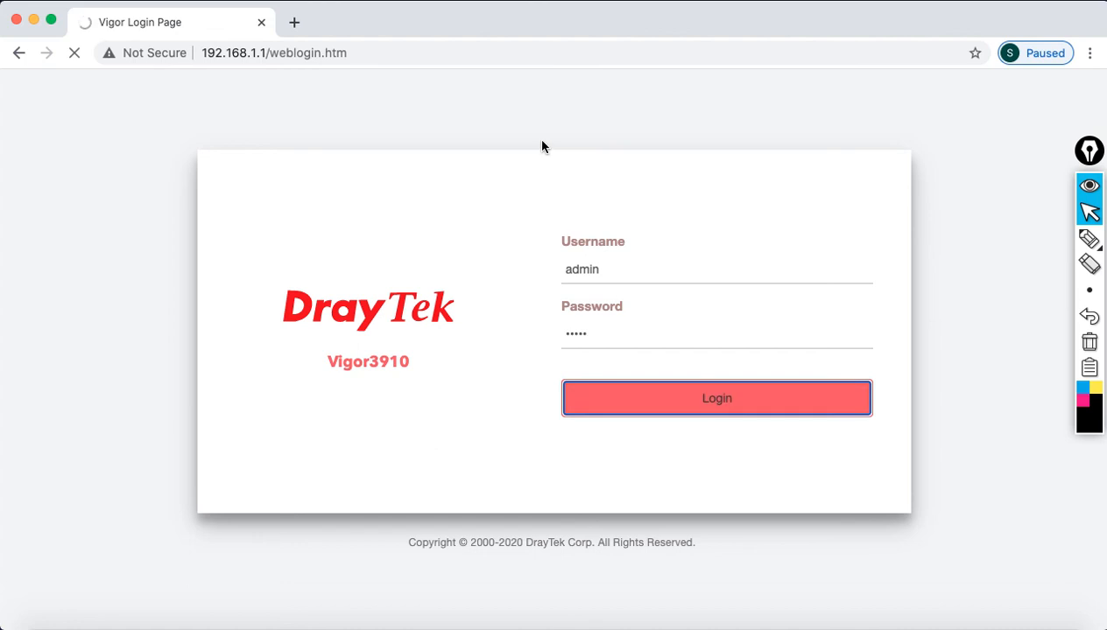
Step: Dismiss the default-password warning and land on the Dashboard at 192.168.1.1
left_click(716, 397)
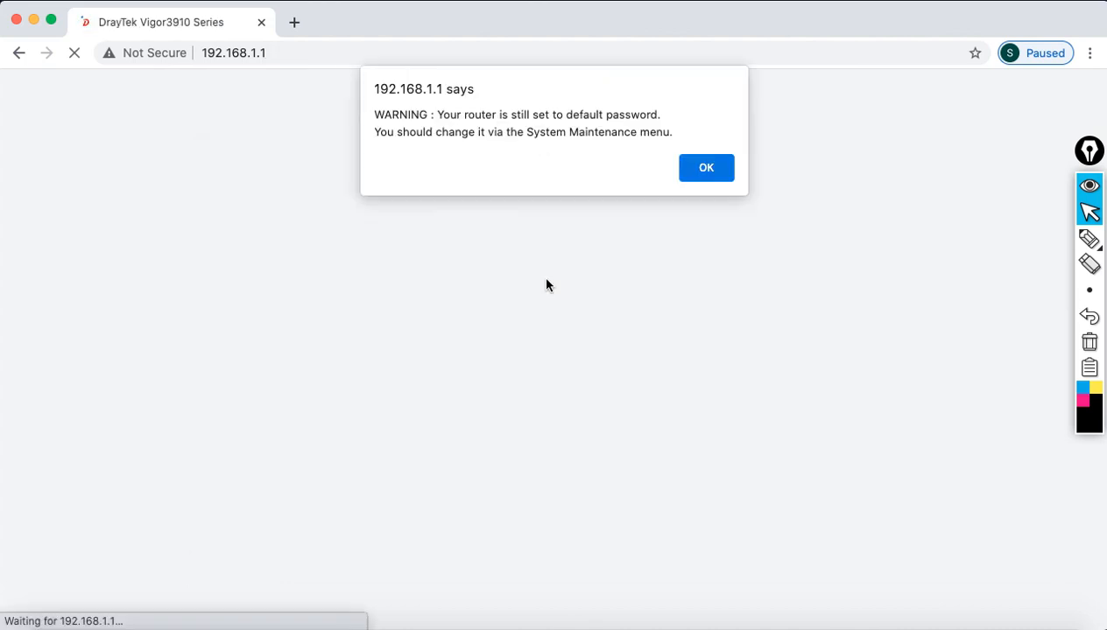
mouse_move(478, 159)
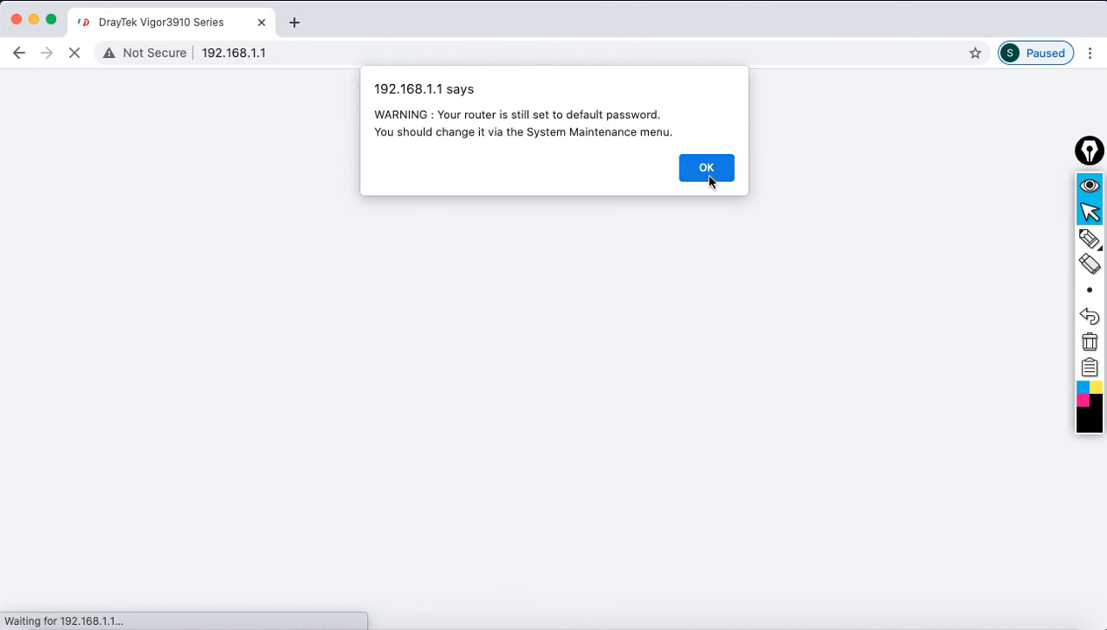
left_click(705, 168)
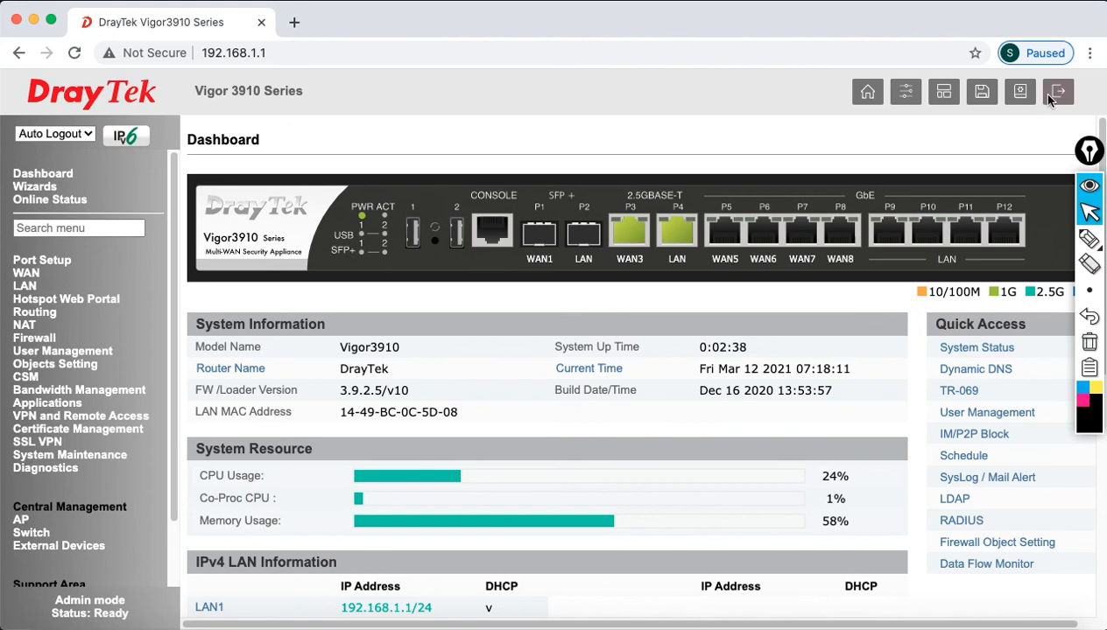
Step: Log out of the router Web UI and minimise the browser to show the Terminal ping summary
left_click(1058, 91)
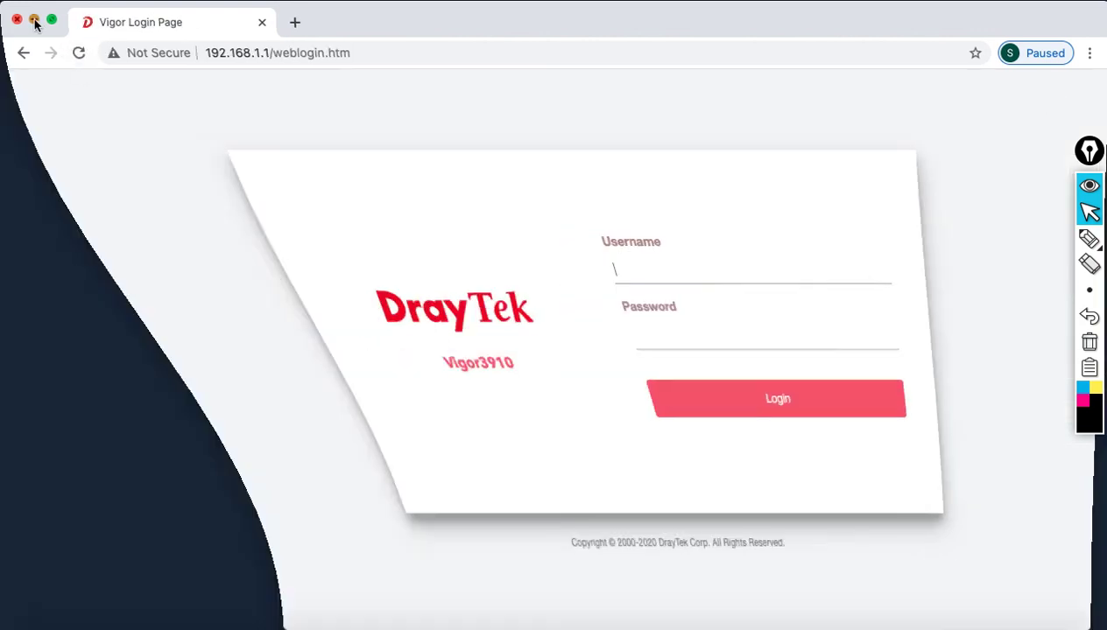
left_click(18, 21)
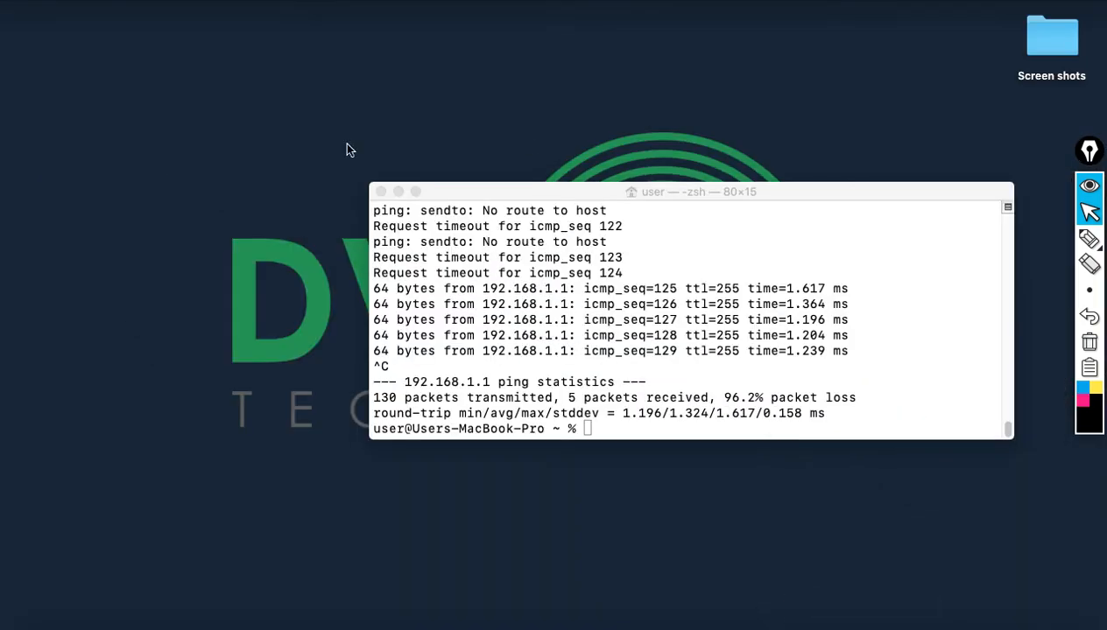